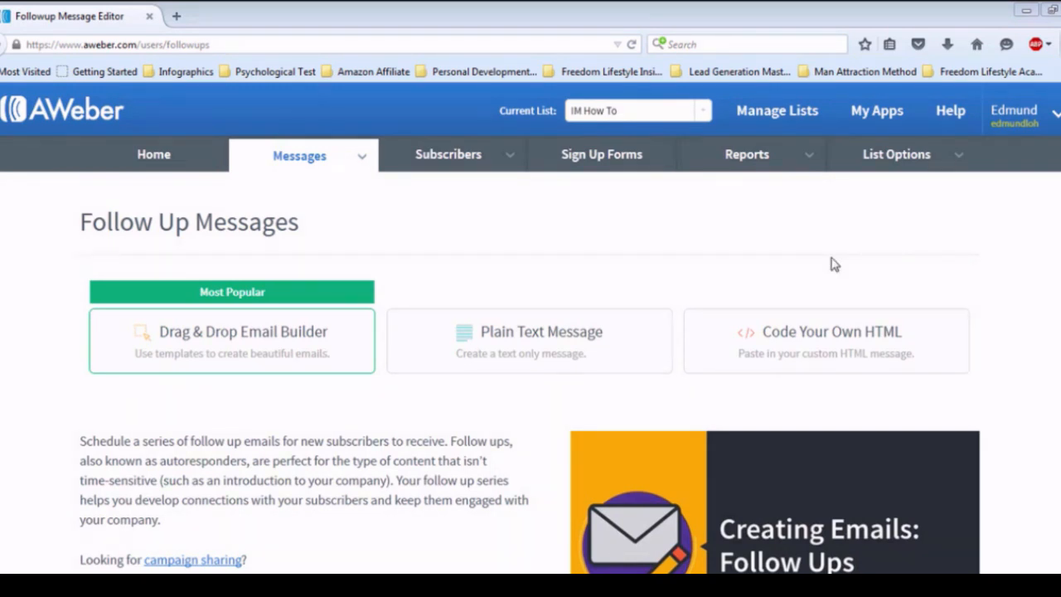
mouse_move(723, 219)
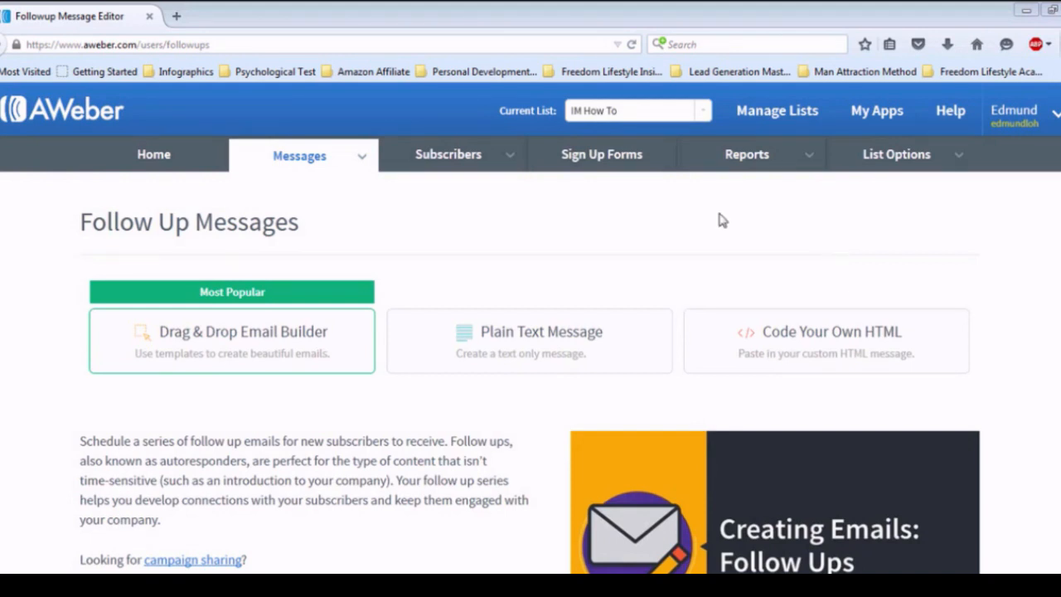
mouse_move(774, 226)
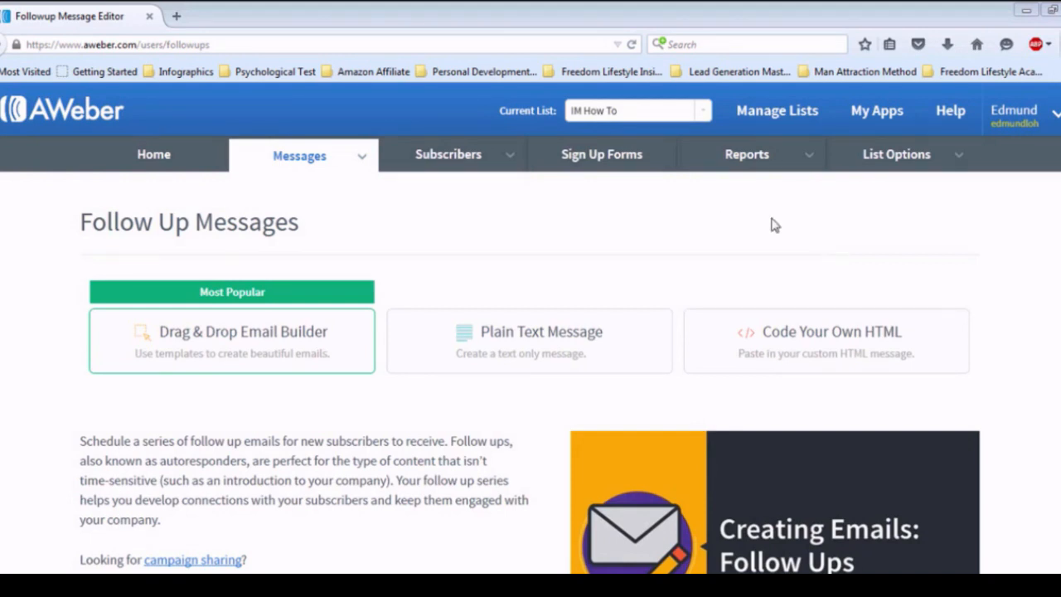
mouse_move(912, 236)
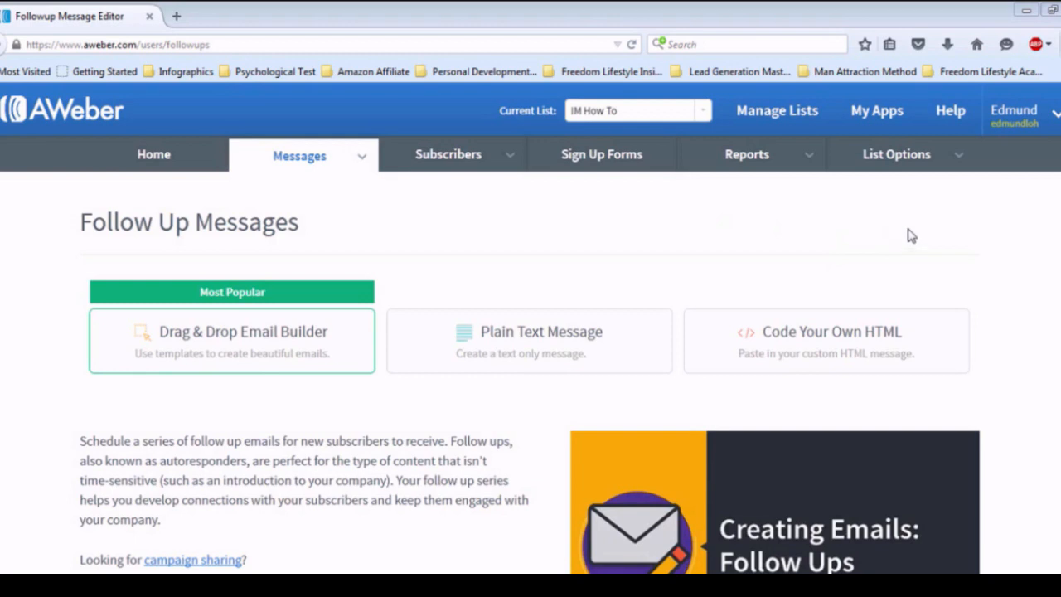
Reach List Automation for the IM How To list via List Options.
click(895, 154)
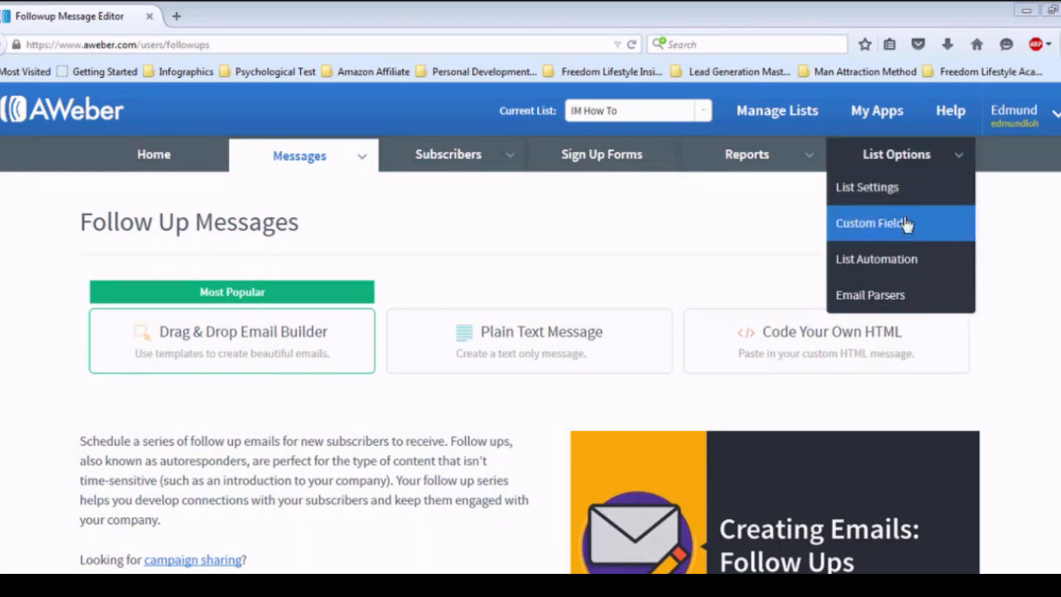
click(875, 259)
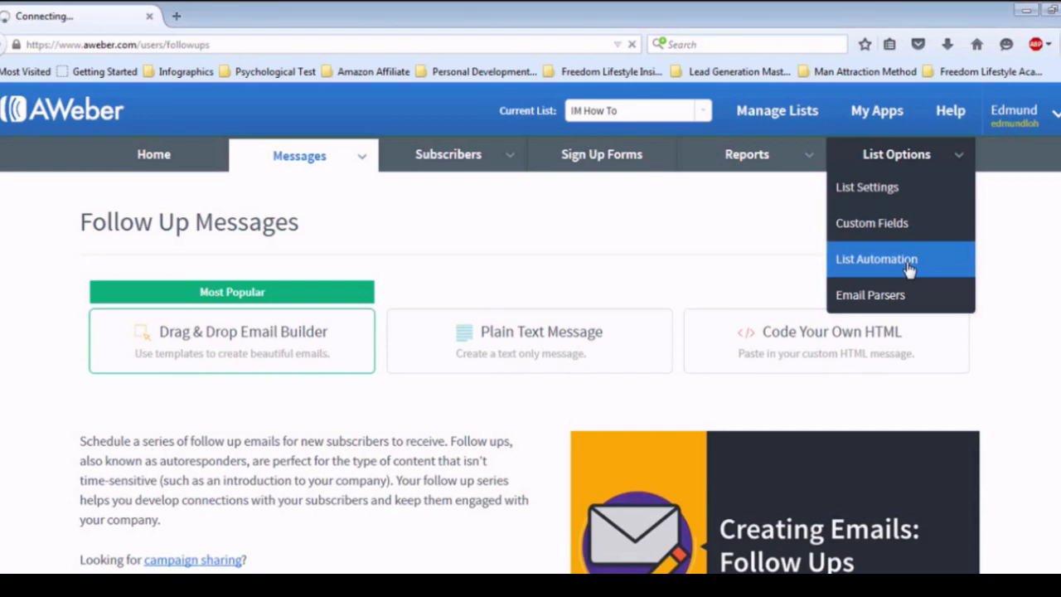
Show the Create A New Rule choices on the IM How To Automation Rules page.
click(877, 259)
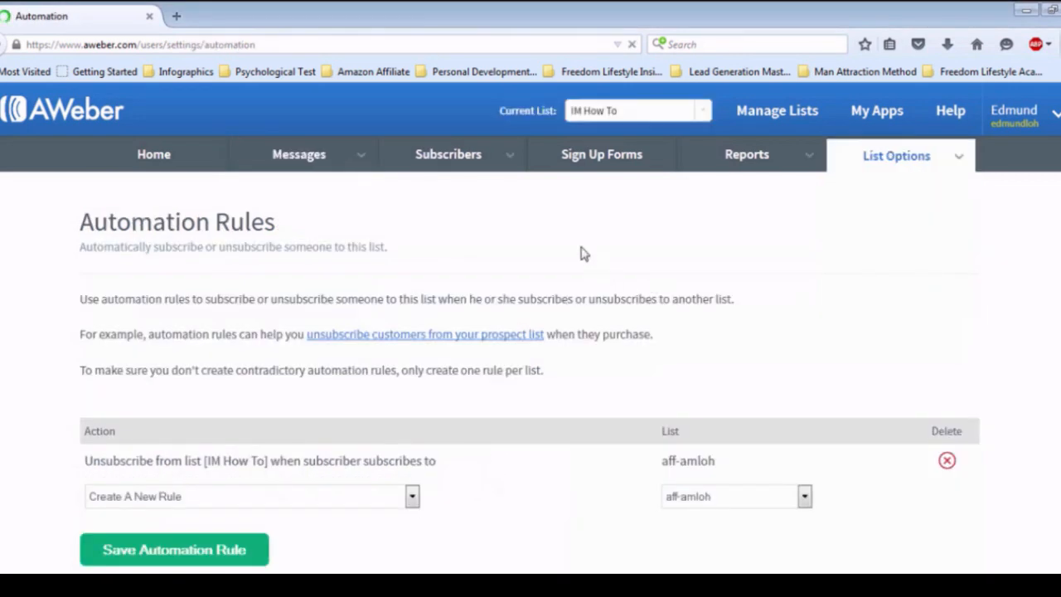
scroll(down, 3)
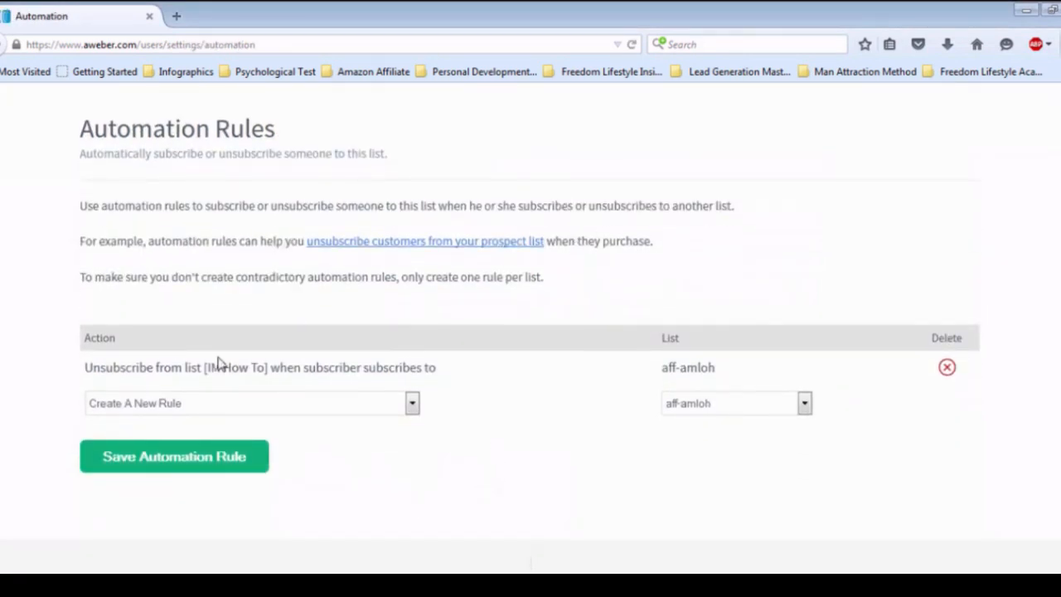
mouse_move(286, 414)
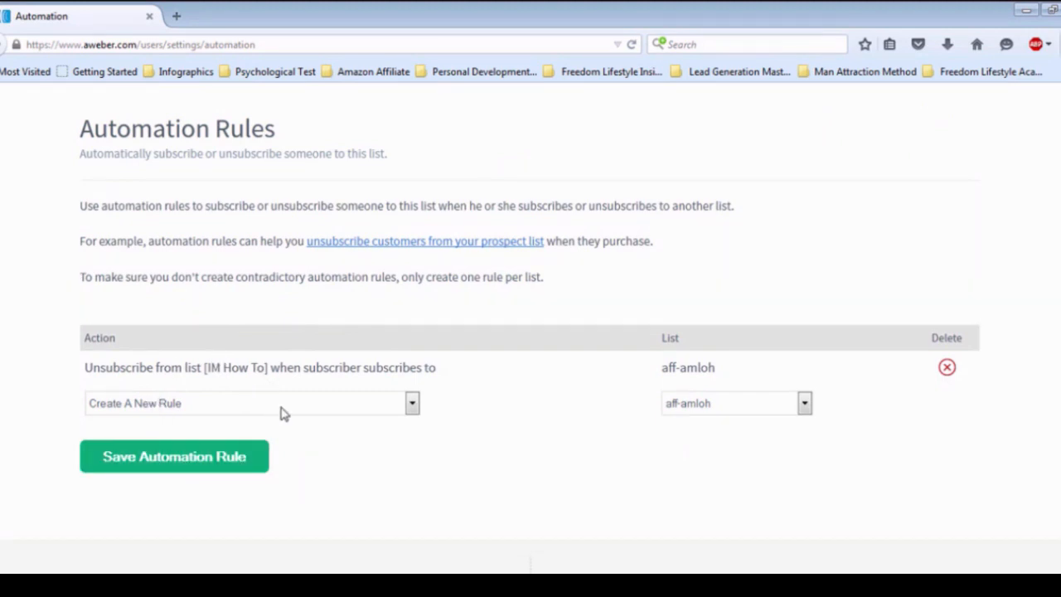
click(411, 403)
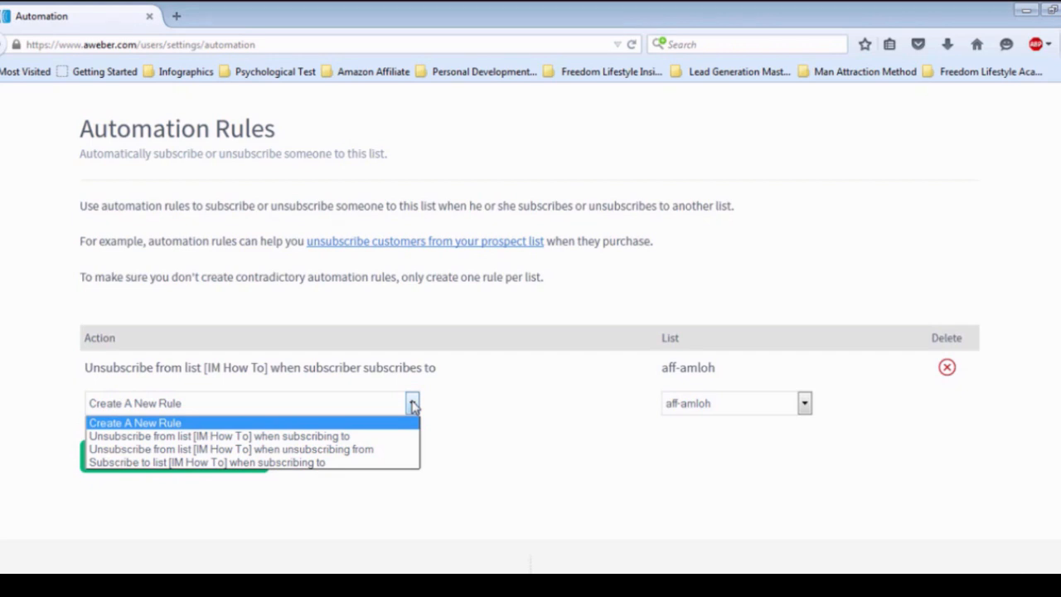
mouse_move(310, 409)
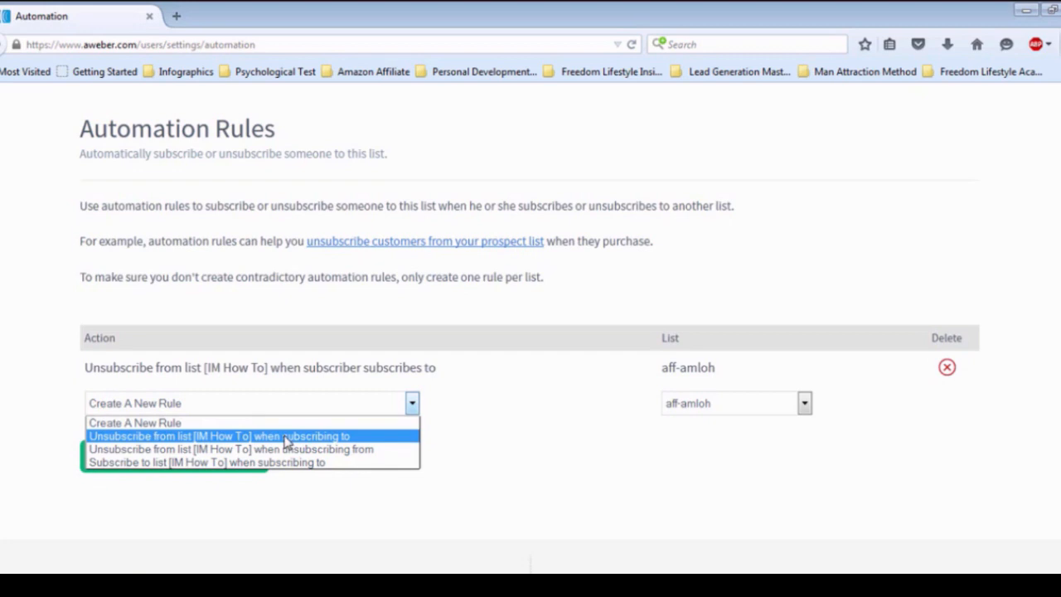
Choose the rule 'Unsubscribe from list [IM How To] when subscribing to' aff-amloh.
click(219, 434)
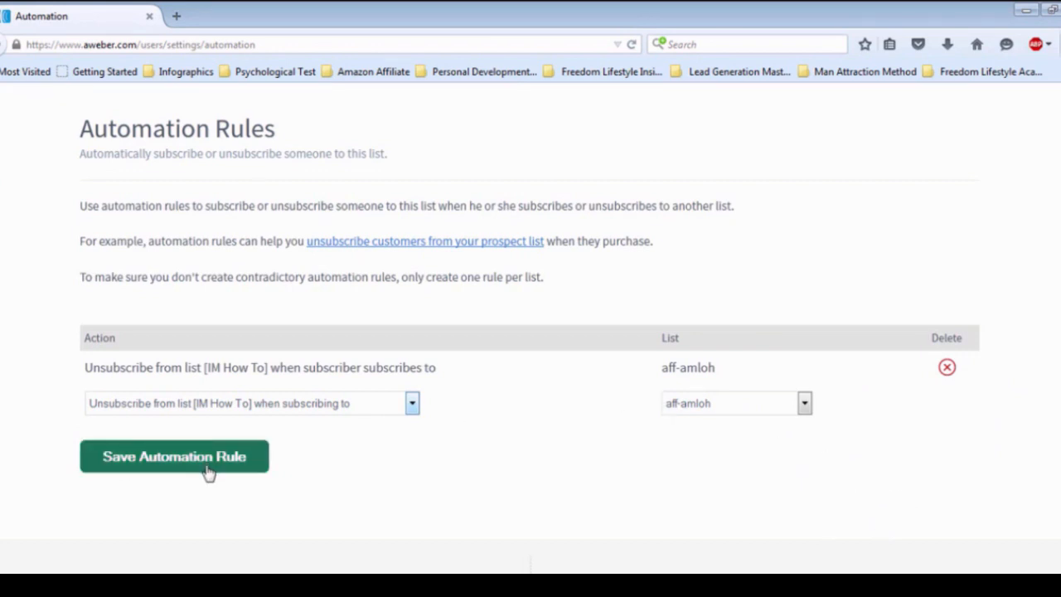
mouse_move(267, 485)
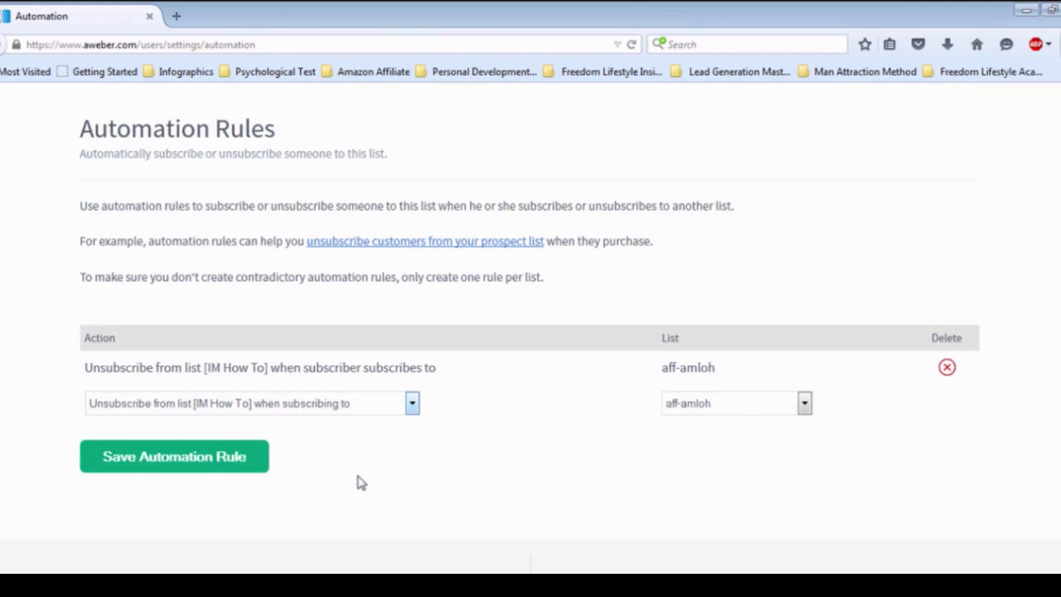
mouse_move(649, 409)
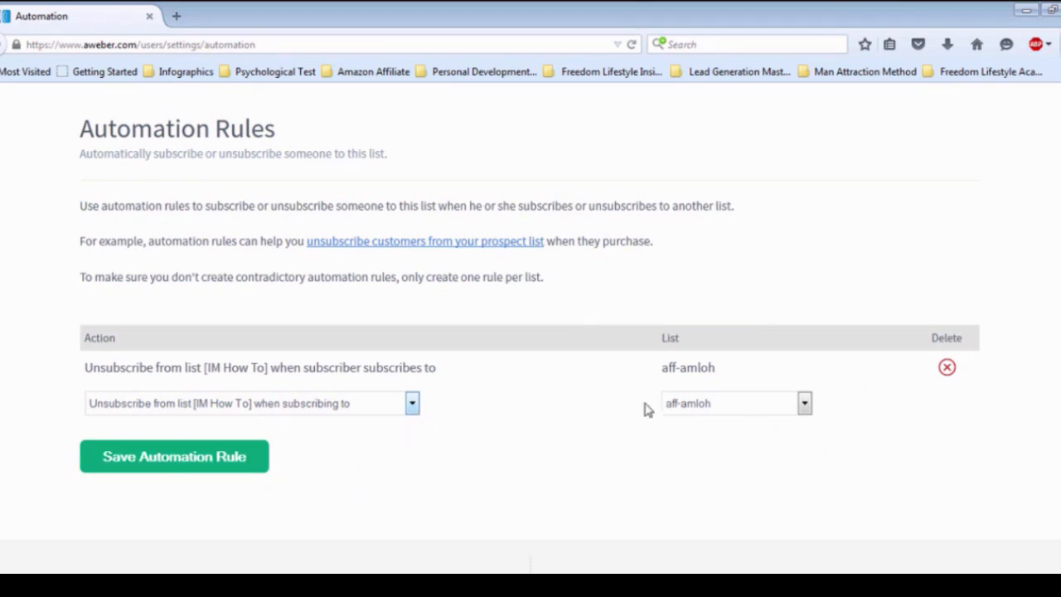
mouse_move(395, 371)
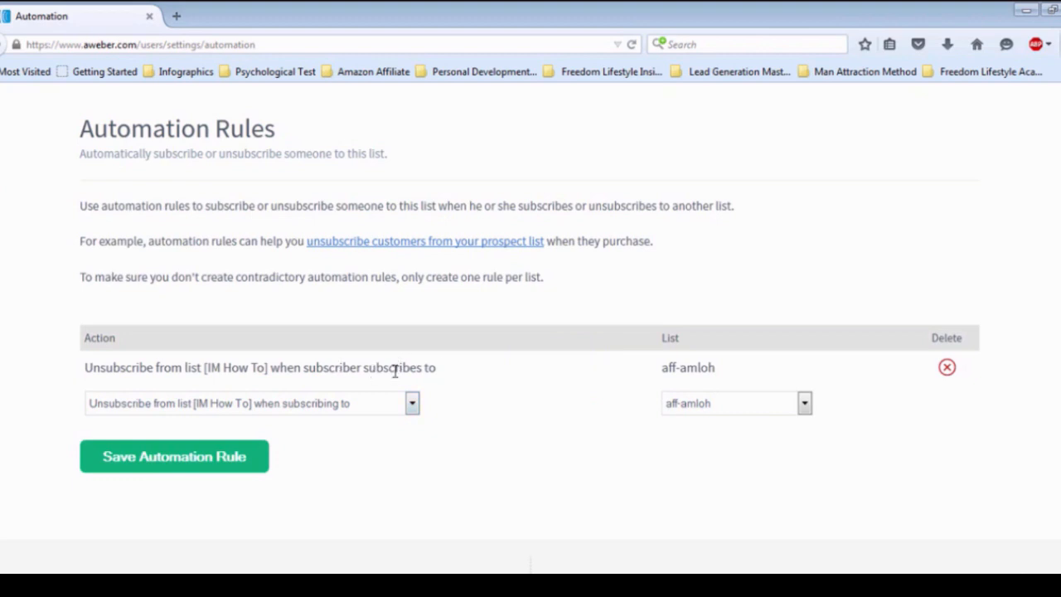
mouse_move(511, 368)
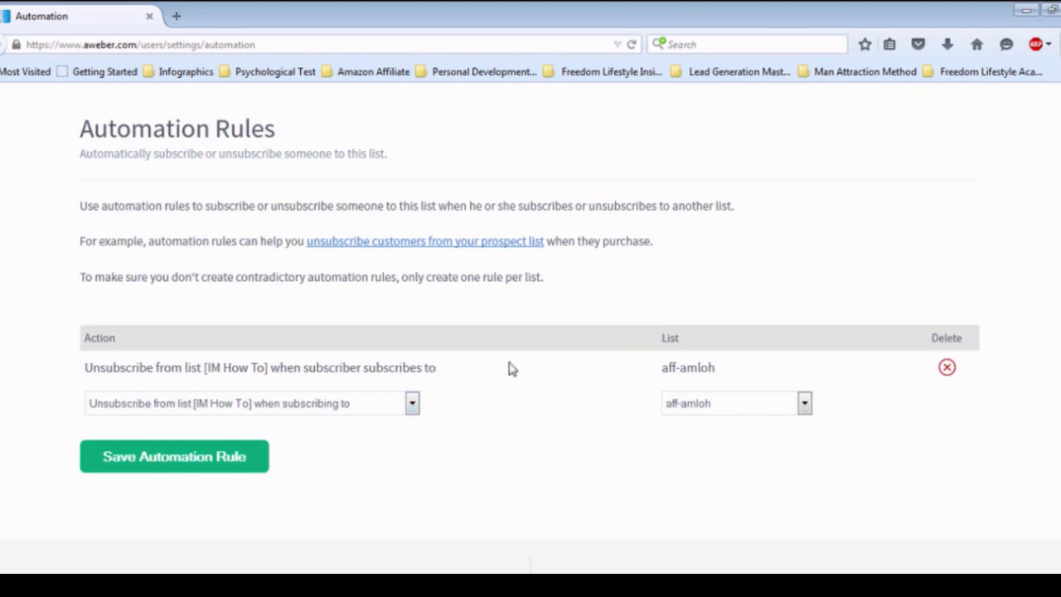
mouse_move(723, 356)
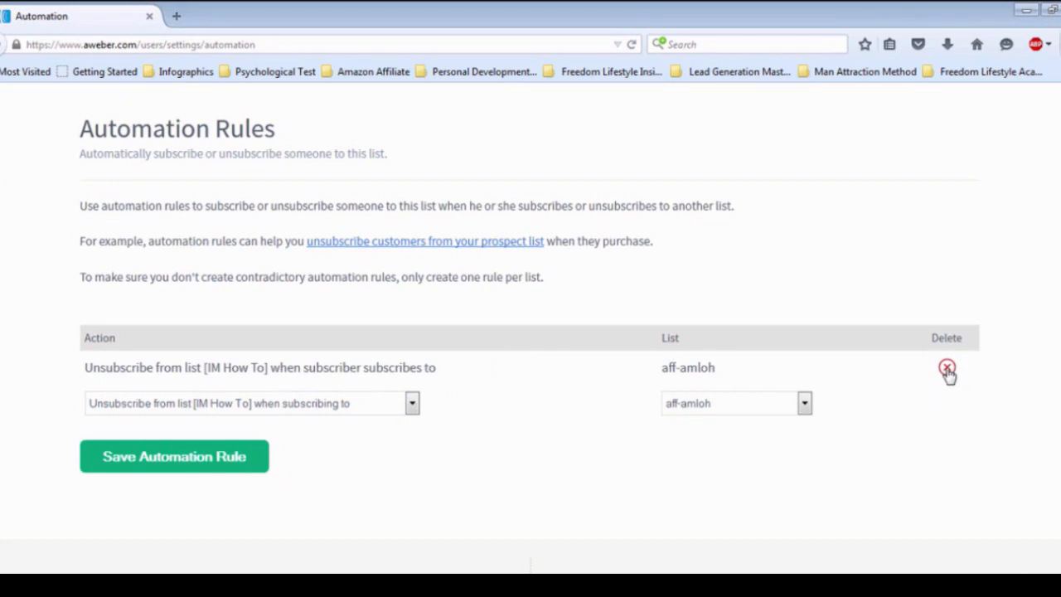
mouse_move(920, 405)
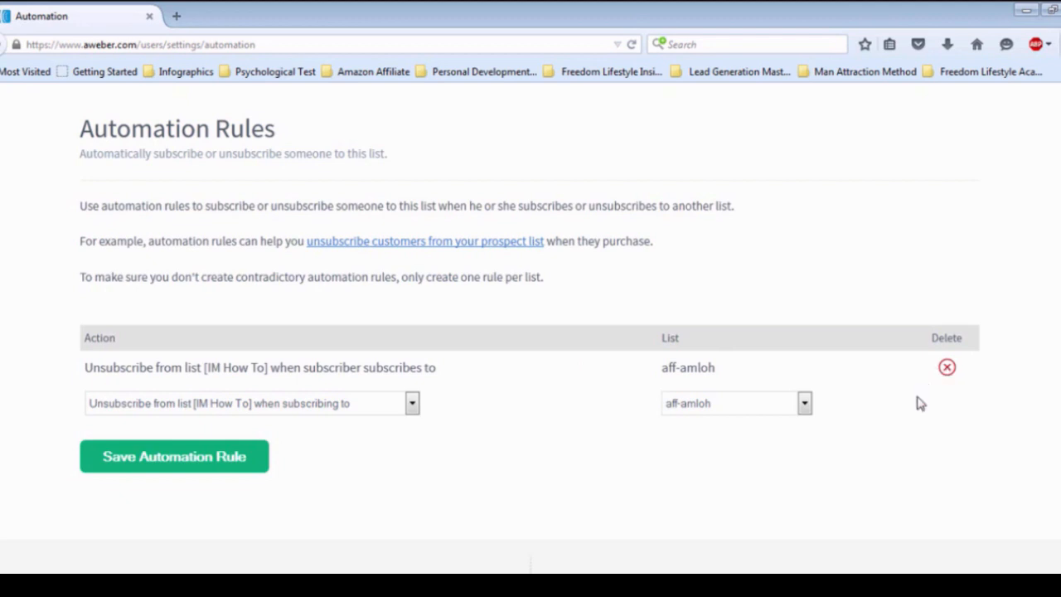
mouse_move(946, 368)
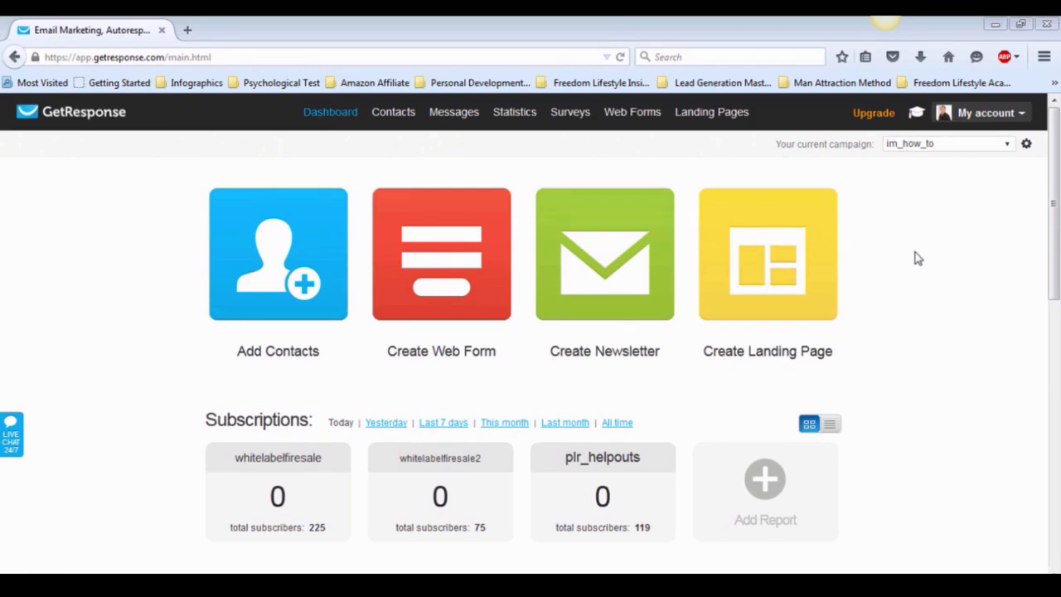
mouse_move(947, 222)
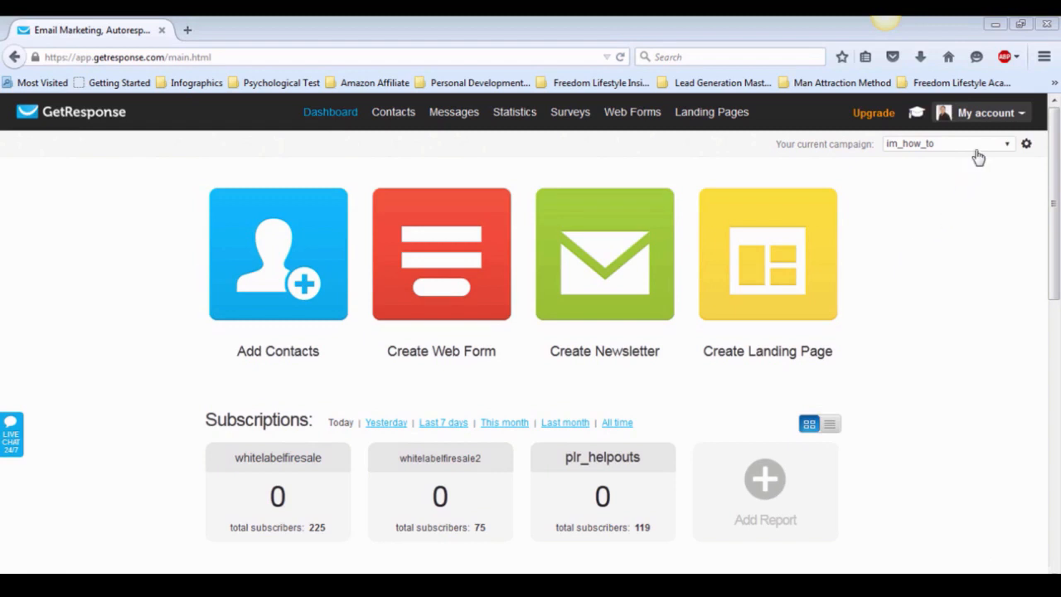
Reach the Automation Rules page for the im_how_to campaign from the campaign menu.
click(1005, 143)
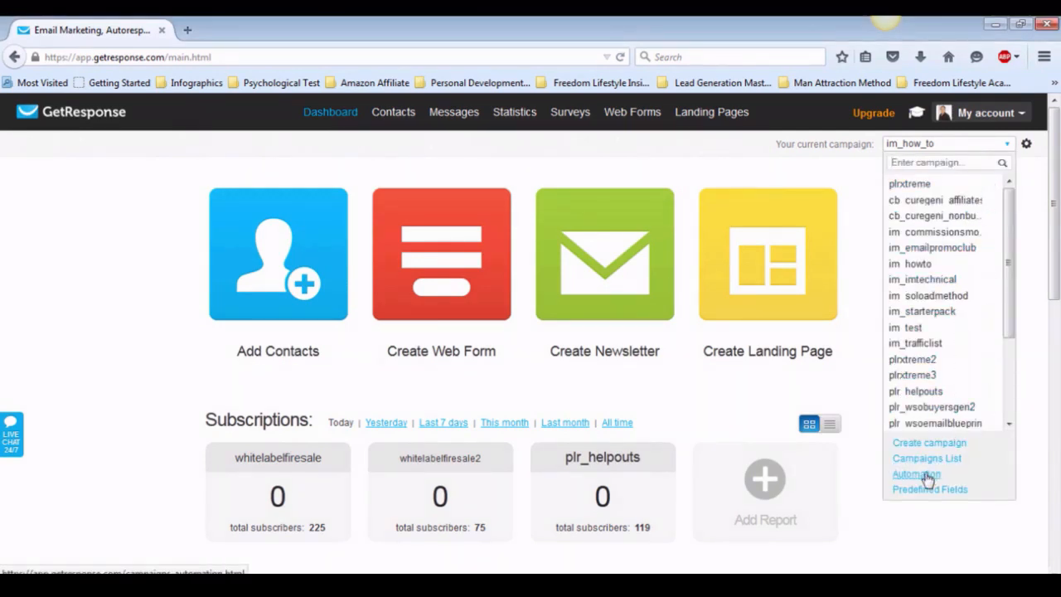
click(915, 474)
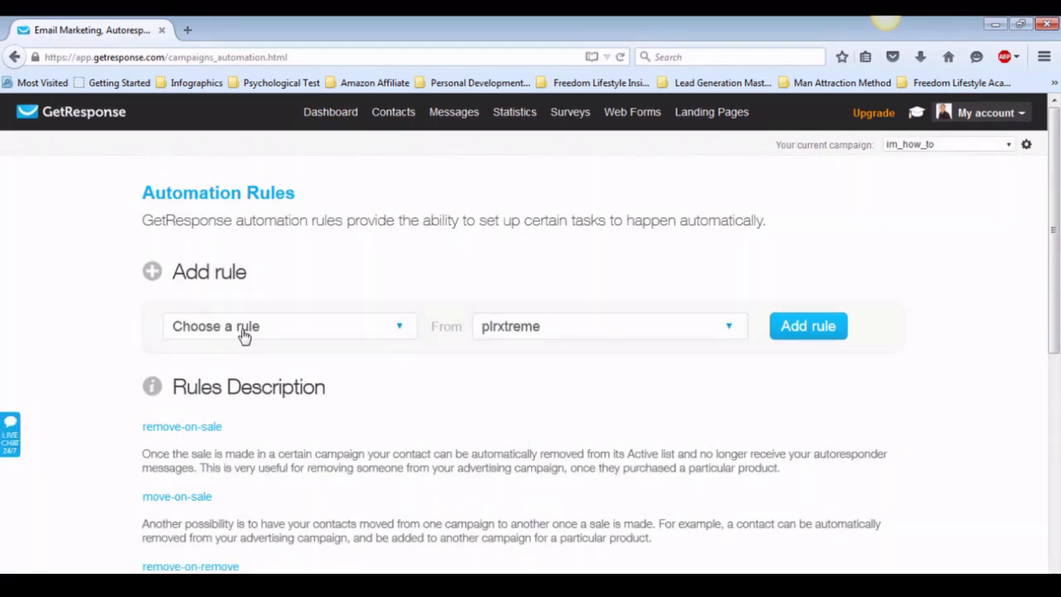
Pick the 'if subscribed -> then remove' rule with plrxtreme as the From campaign.
click(290, 325)
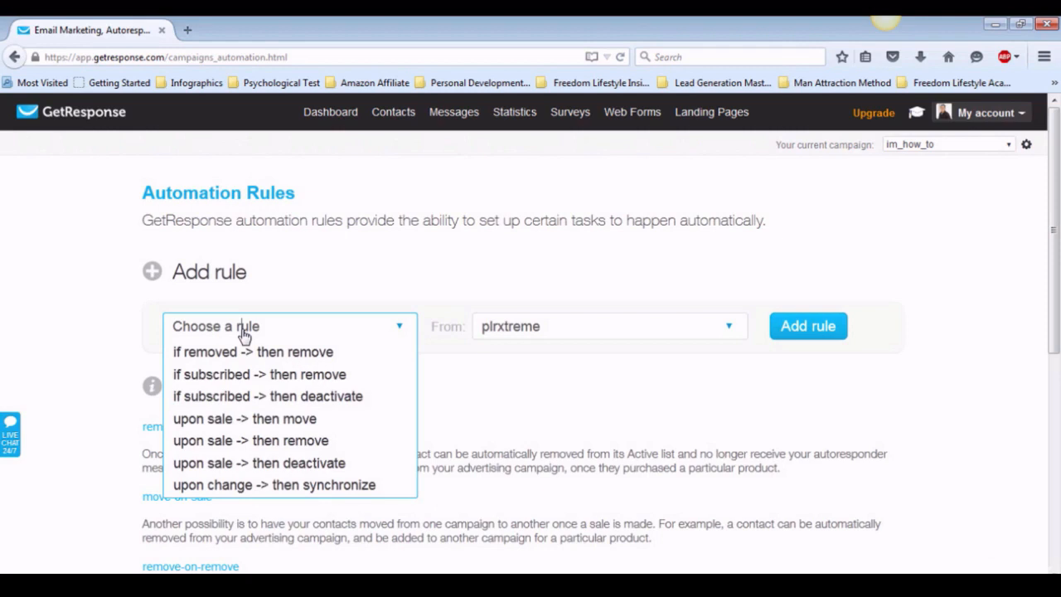
mouse_move(257, 335)
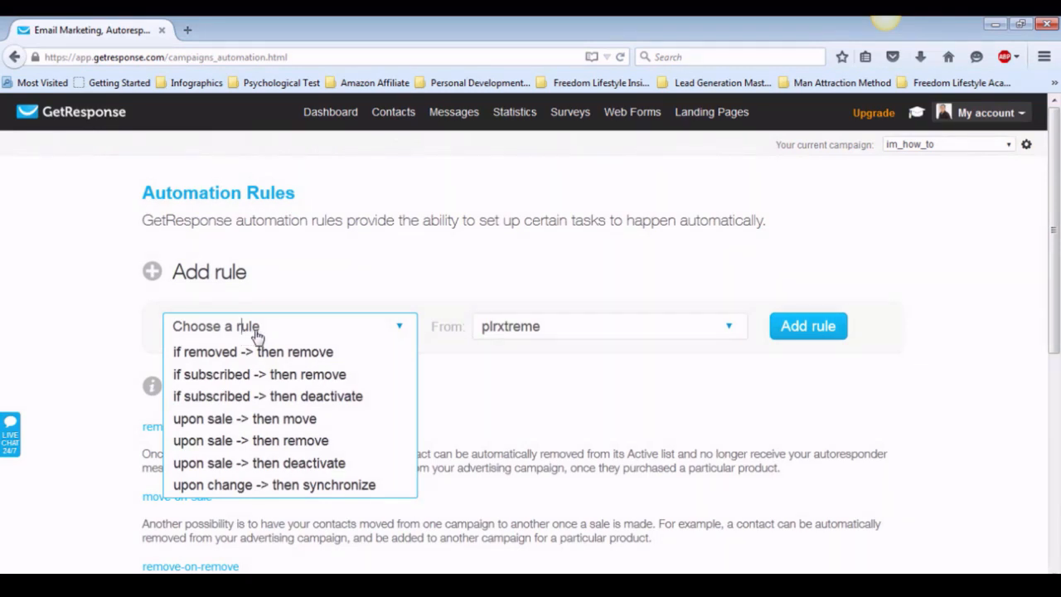
mouse_move(272, 342)
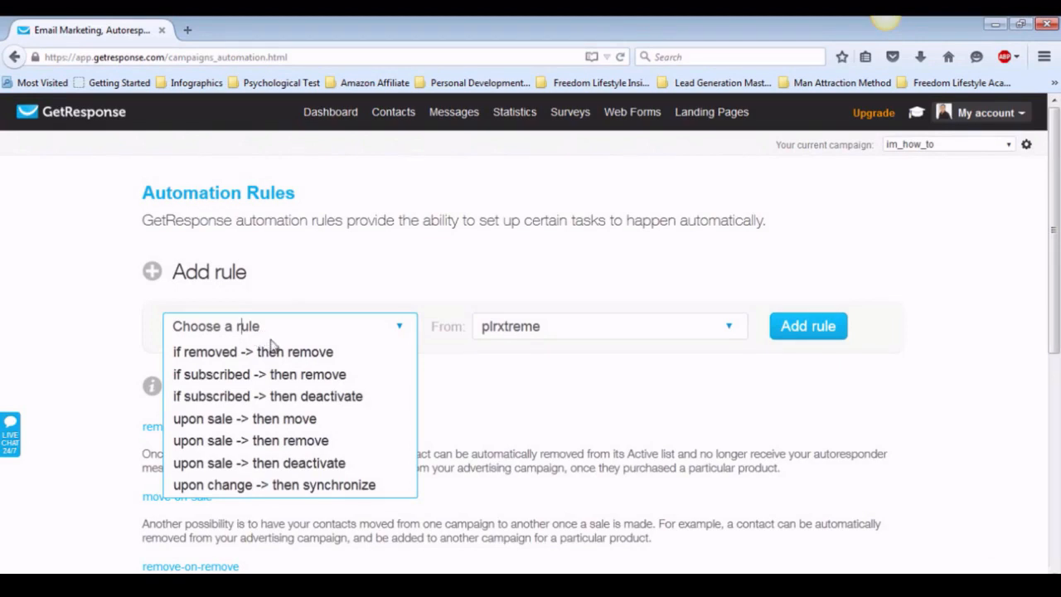
mouse_move(274, 375)
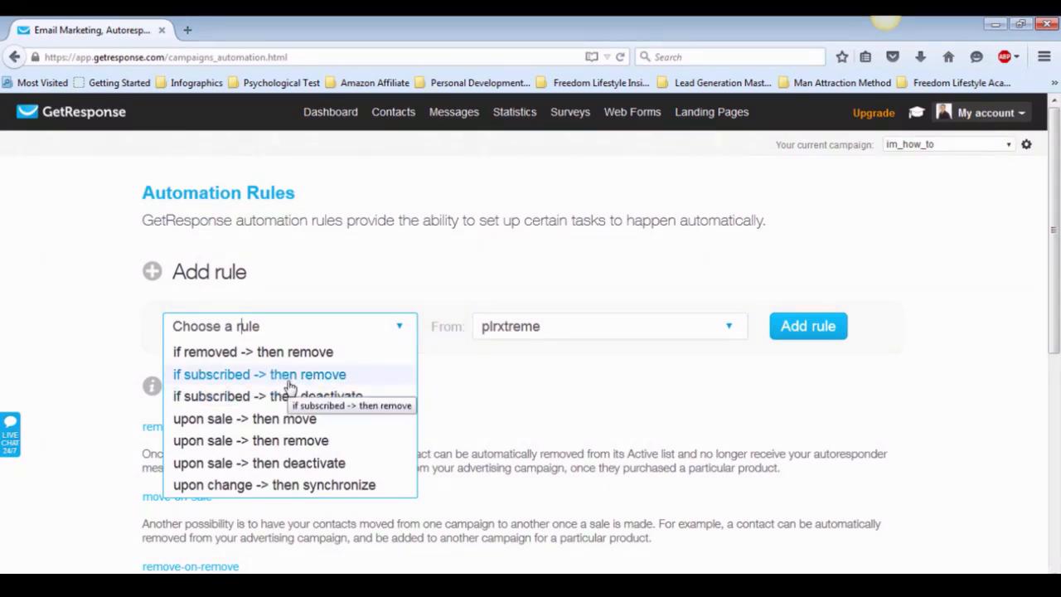
click(259, 375)
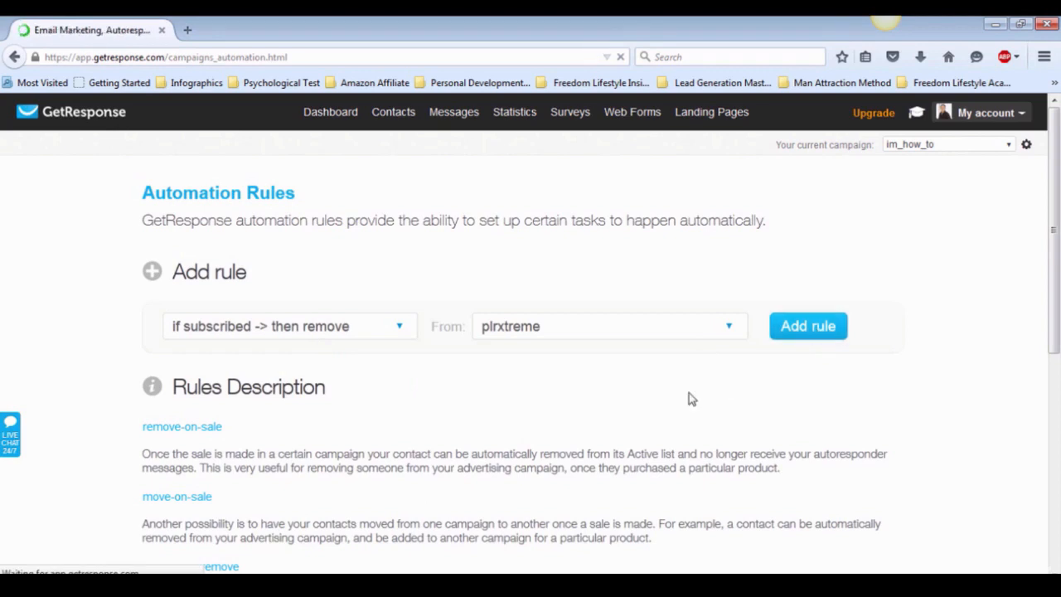
Add the rule so im_how_to subscribers are removed from plrxtreme.
click(808, 325)
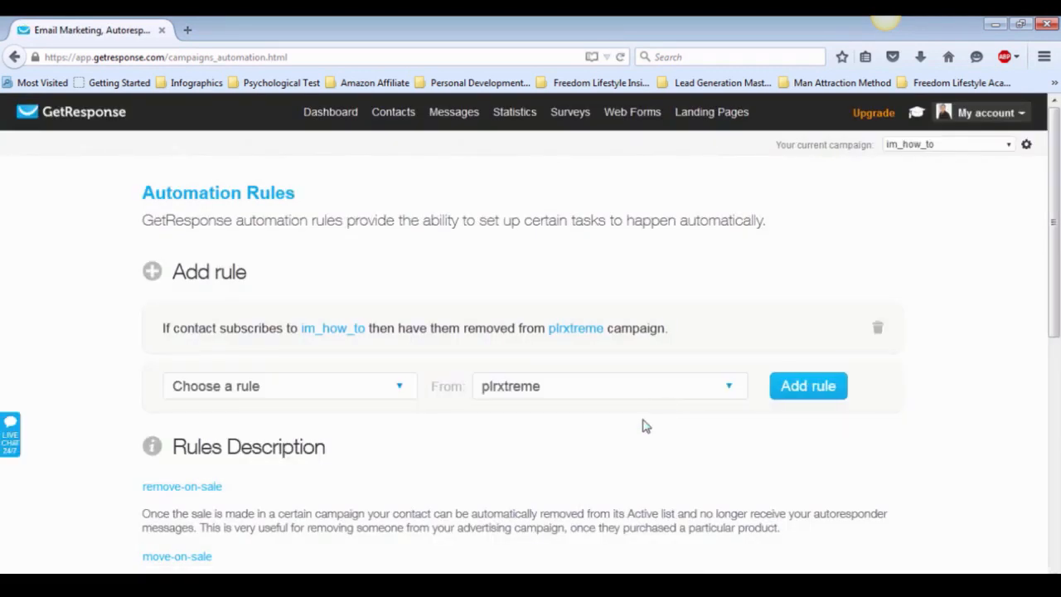
mouse_move(463, 345)
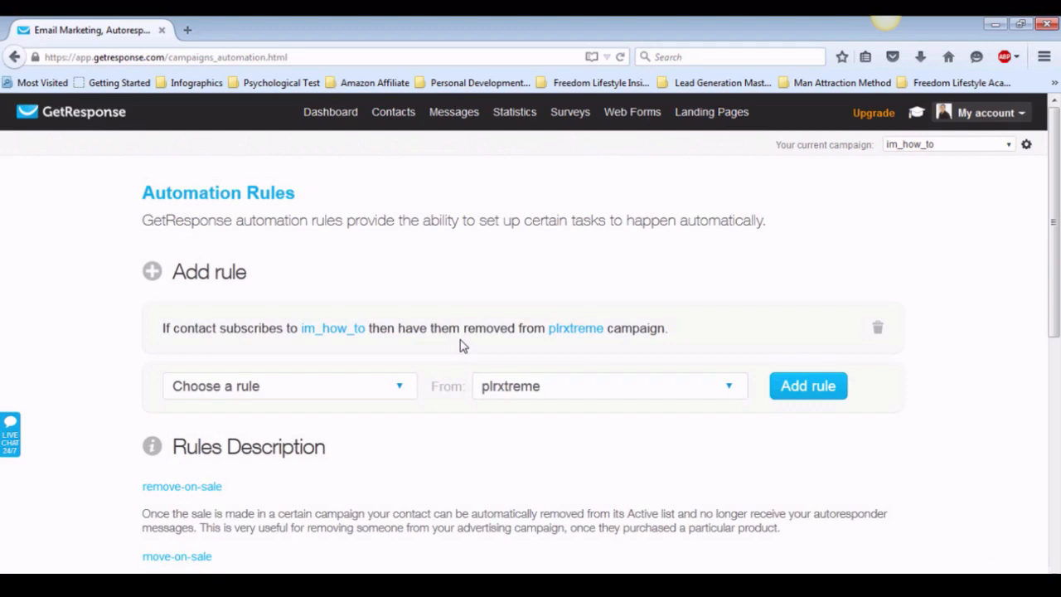
mouse_move(663, 408)
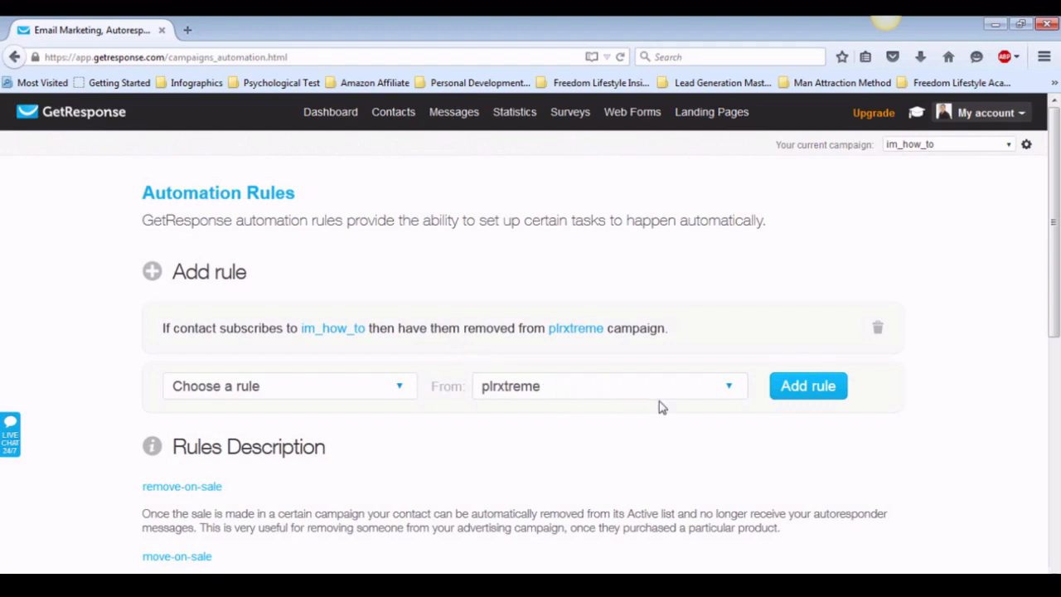
mouse_move(746, 408)
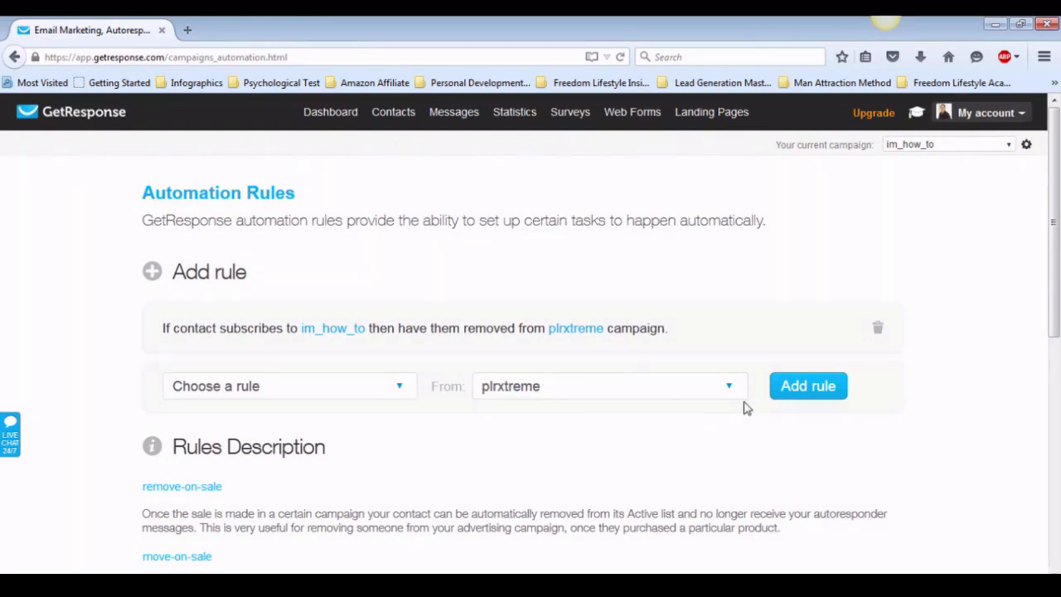